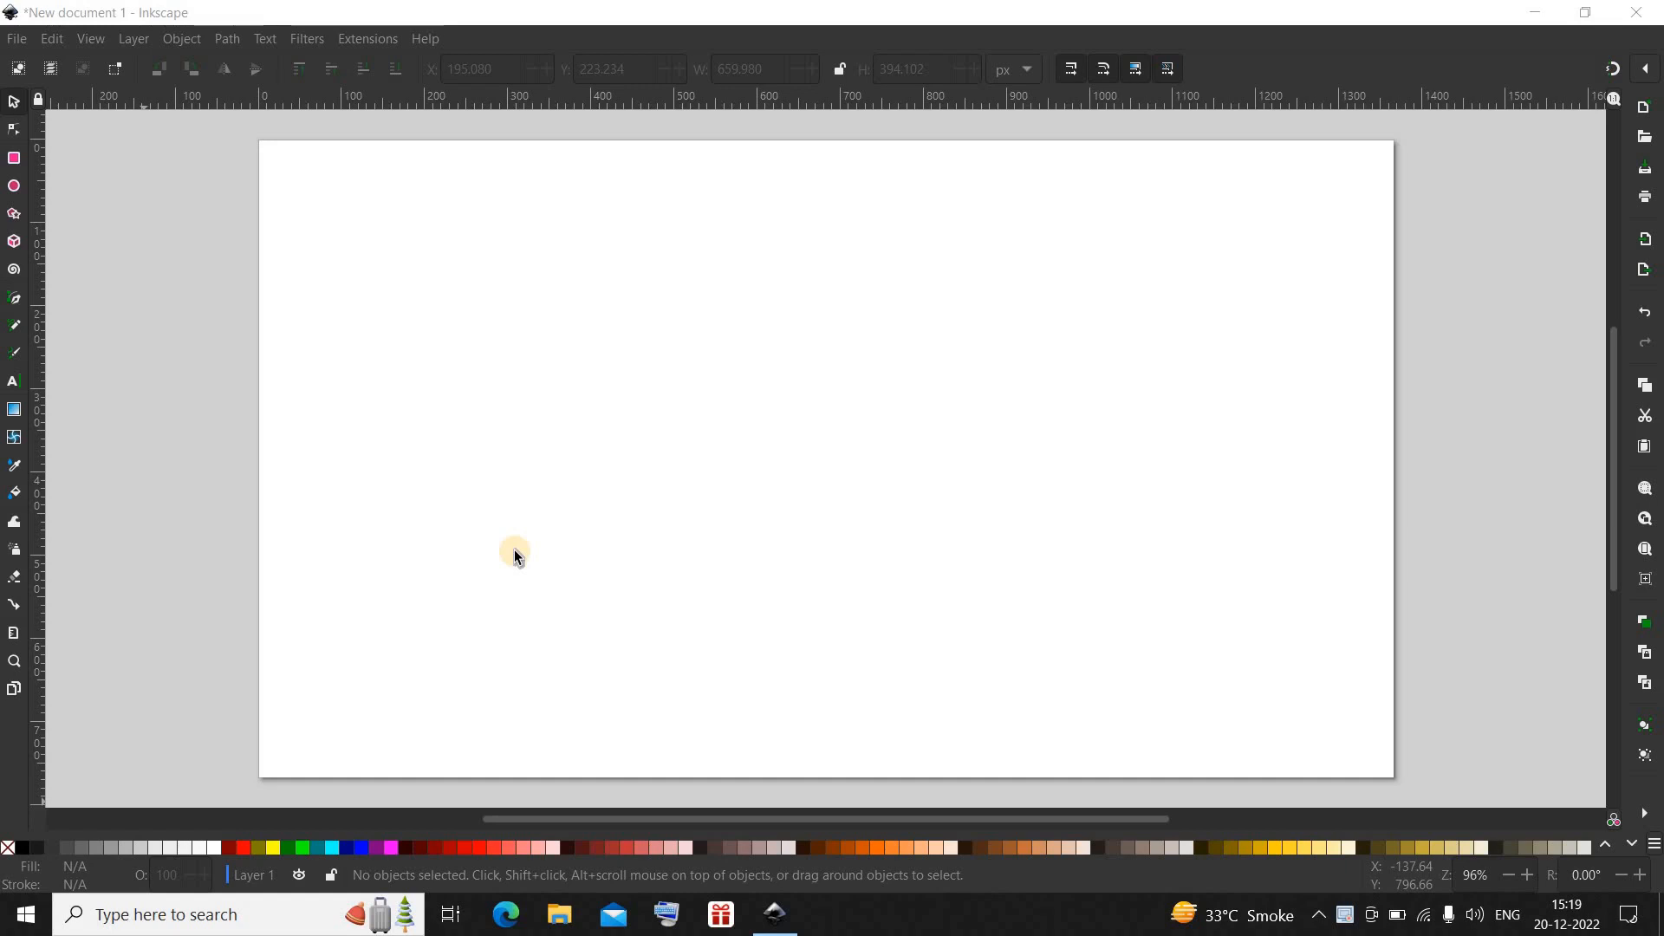
{"action": "mouse_move", "coordinate": [441, 430]}
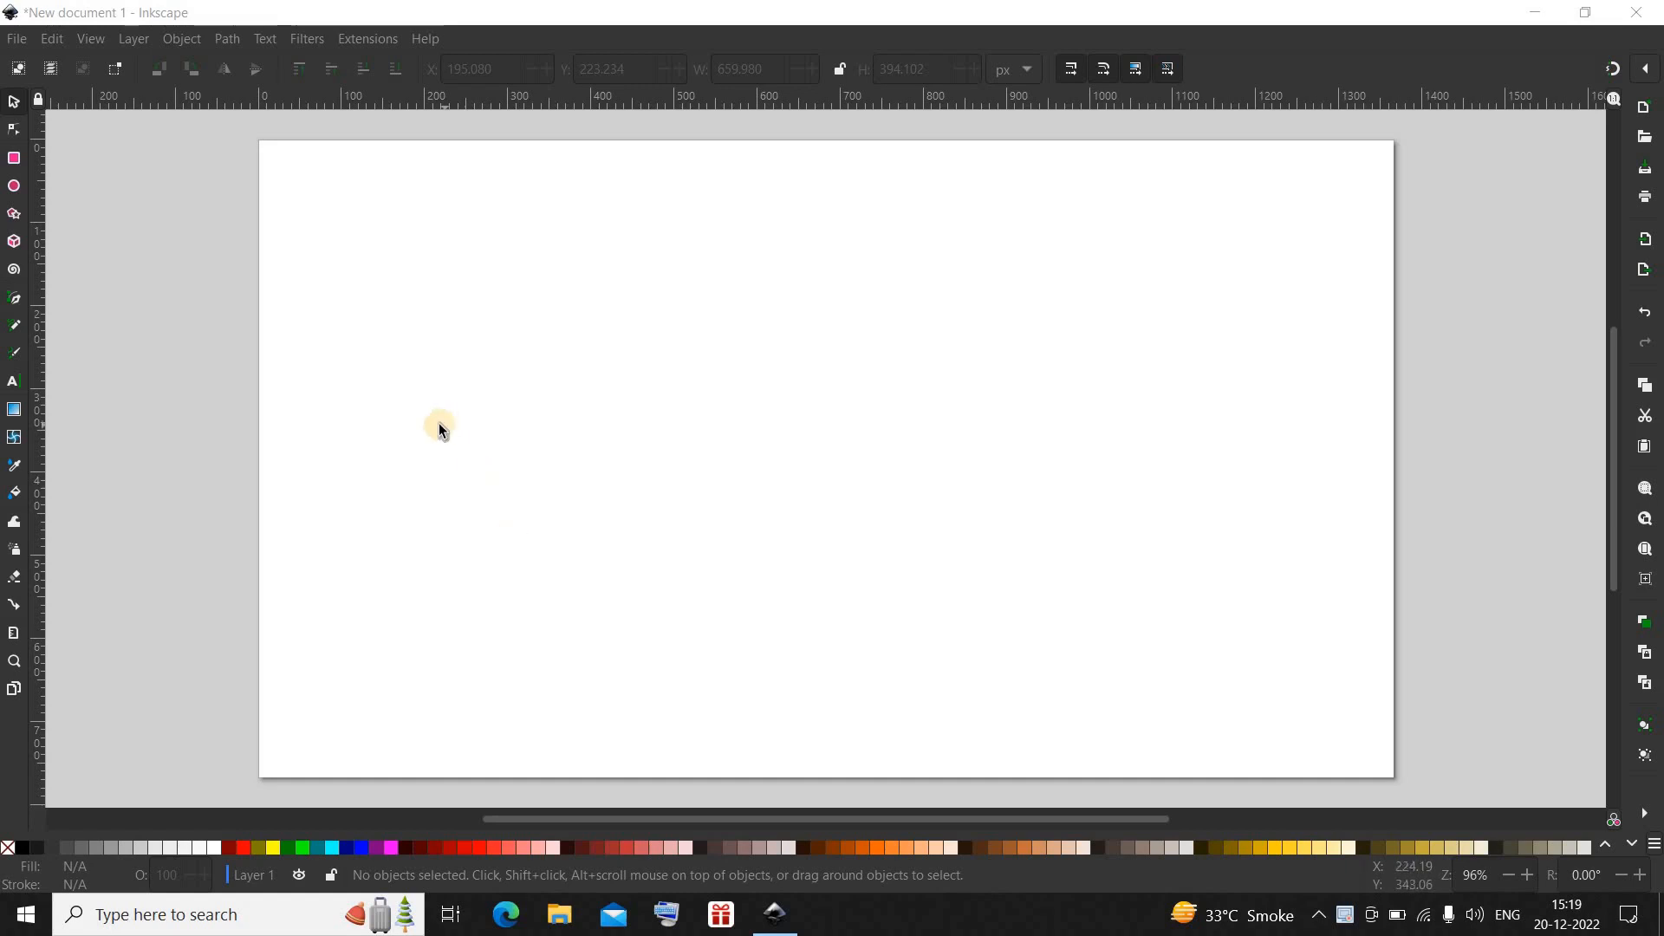
{"action": "mouse_move", "coordinate": [14, 467]}
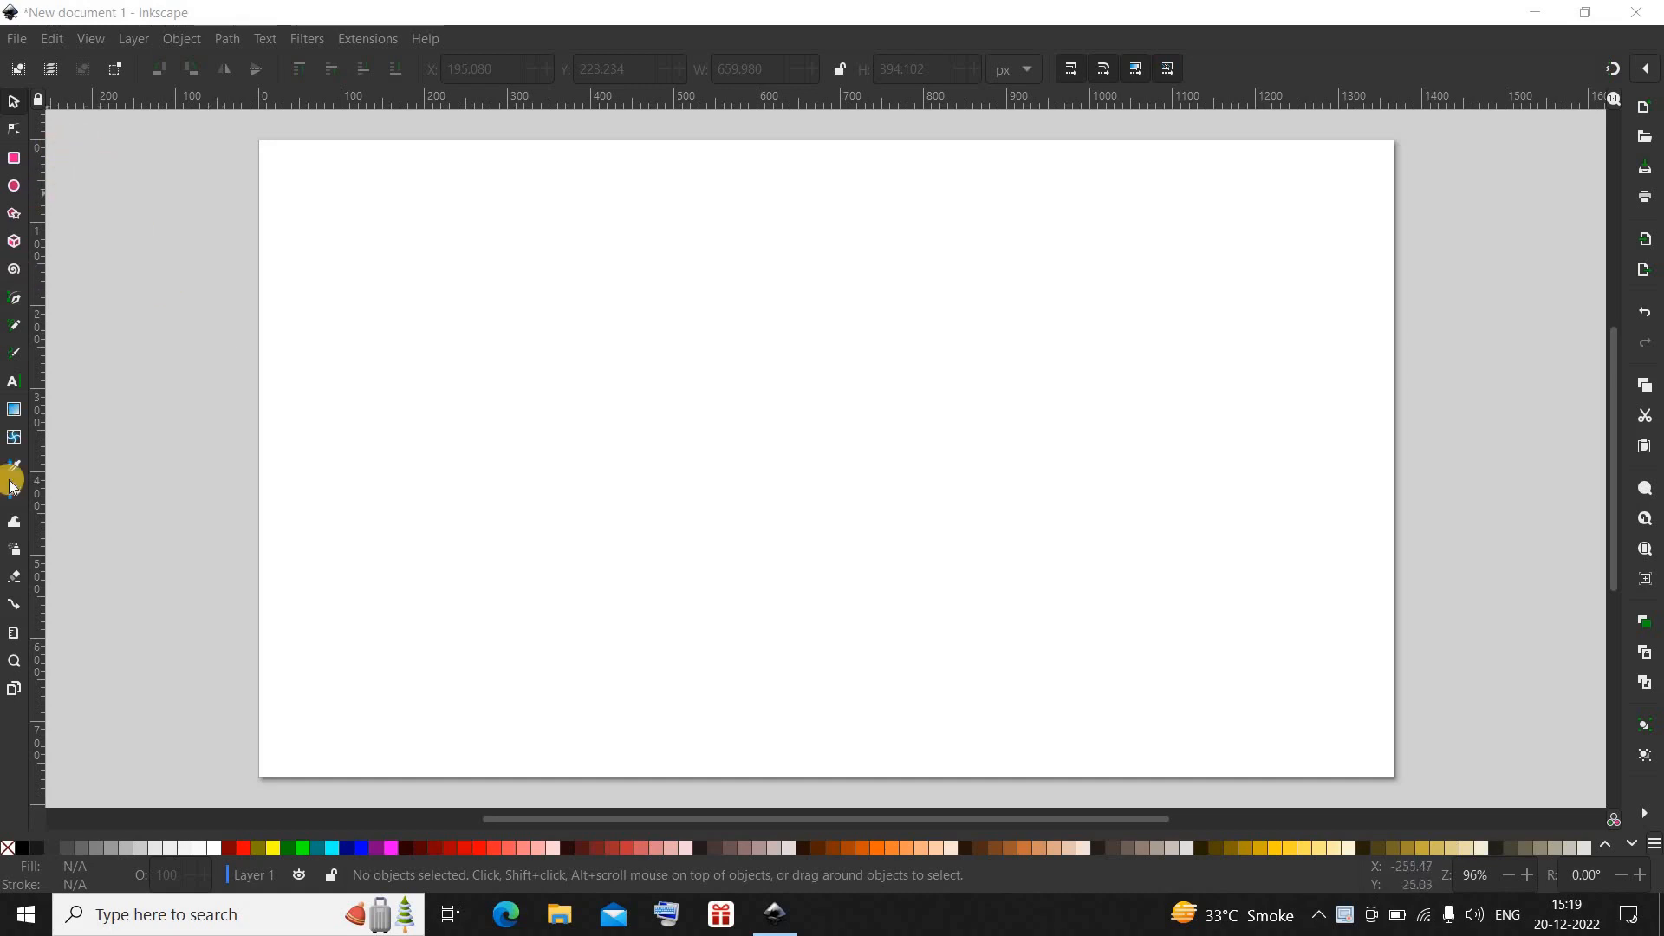
{"action": "mouse_move", "coordinate": [14, 327]}
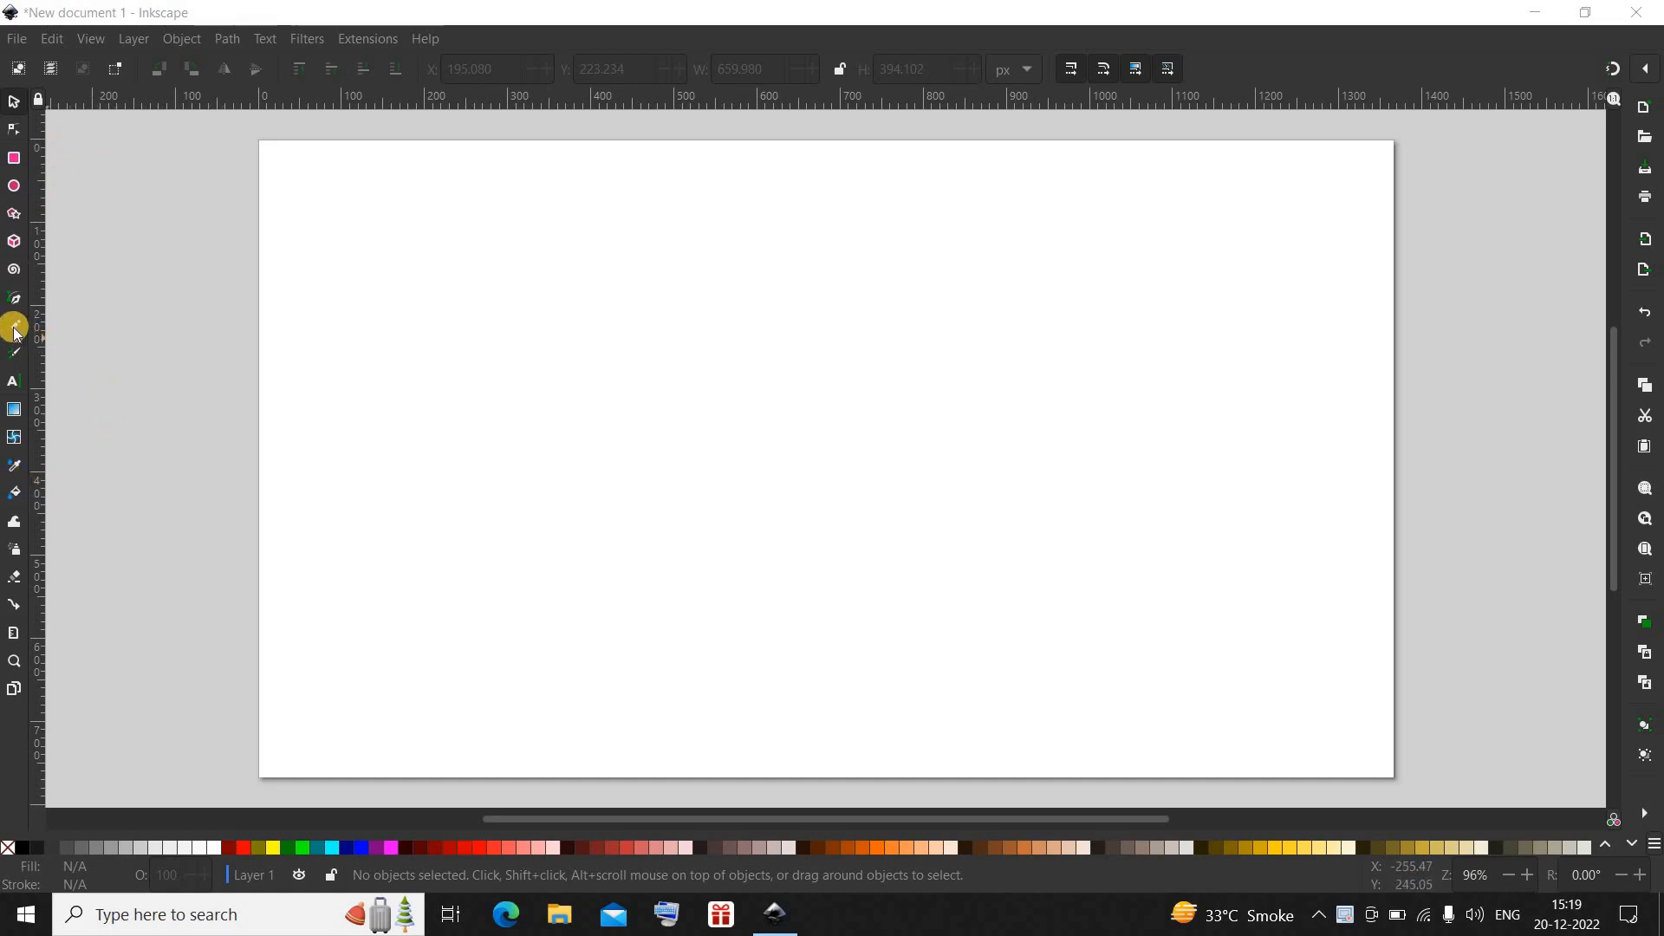
{"action": "mouse_move", "coordinate": [14, 330]}
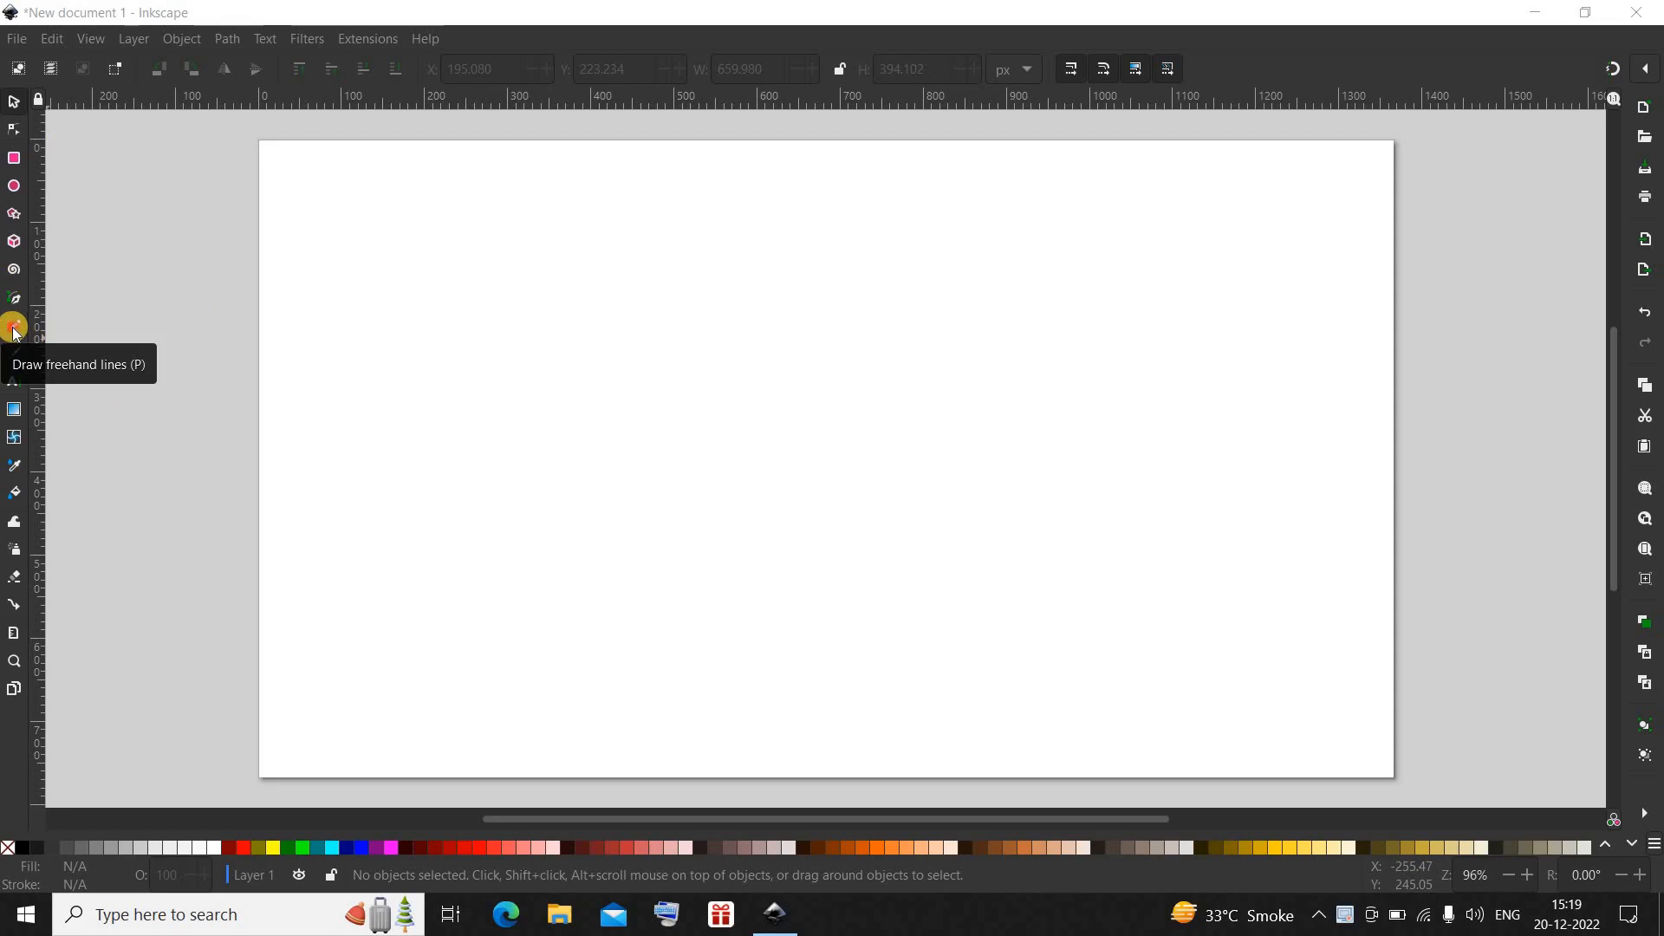
Step: Draw a freehand horizontal black line with the Pencil tool across the upper page
{"action": "left_click", "coordinate": [15, 326]}
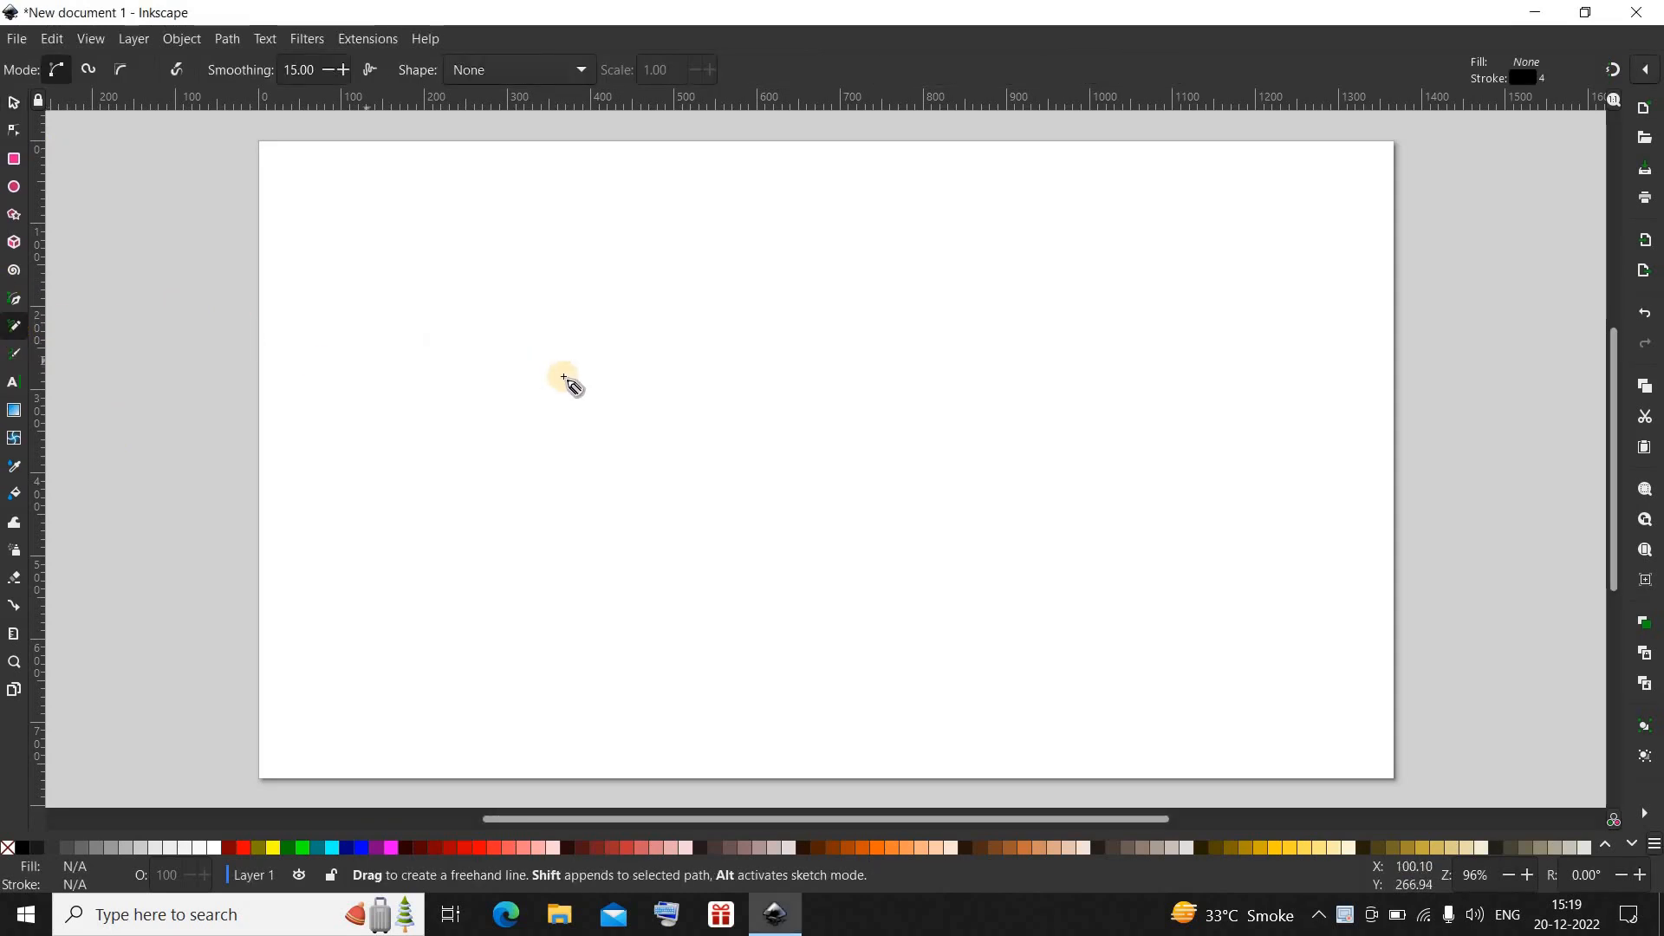
{"action": "mouse_move", "coordinate": [451, 365]}
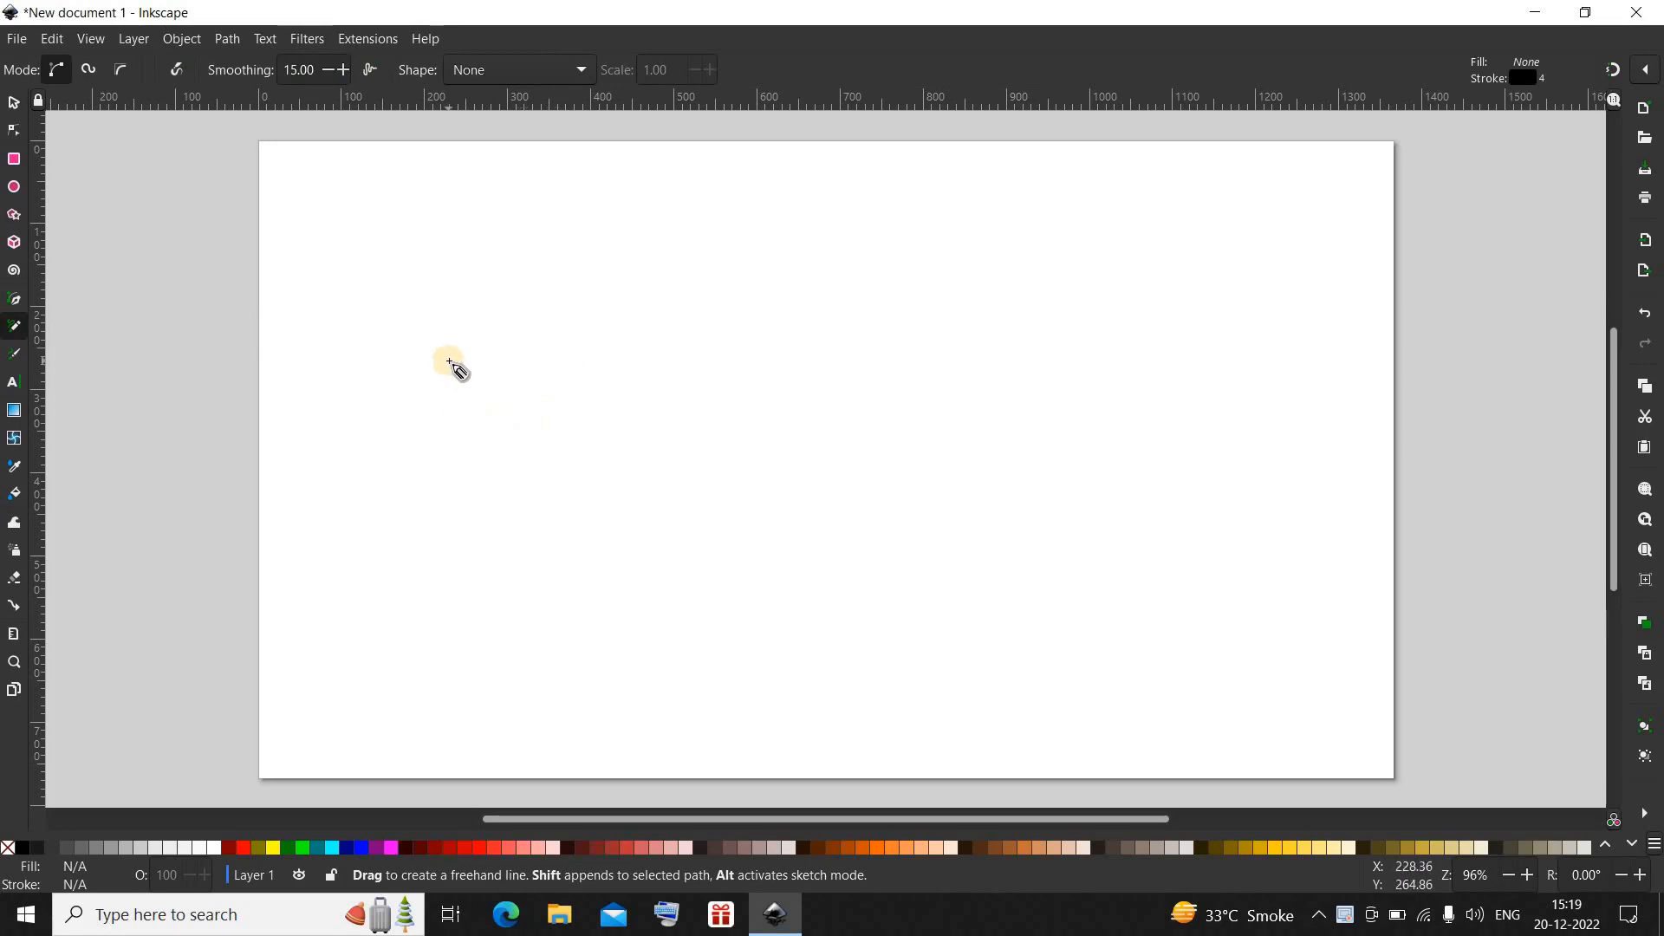
{"action": "mouse_move", "coordinate": [445, 356]}
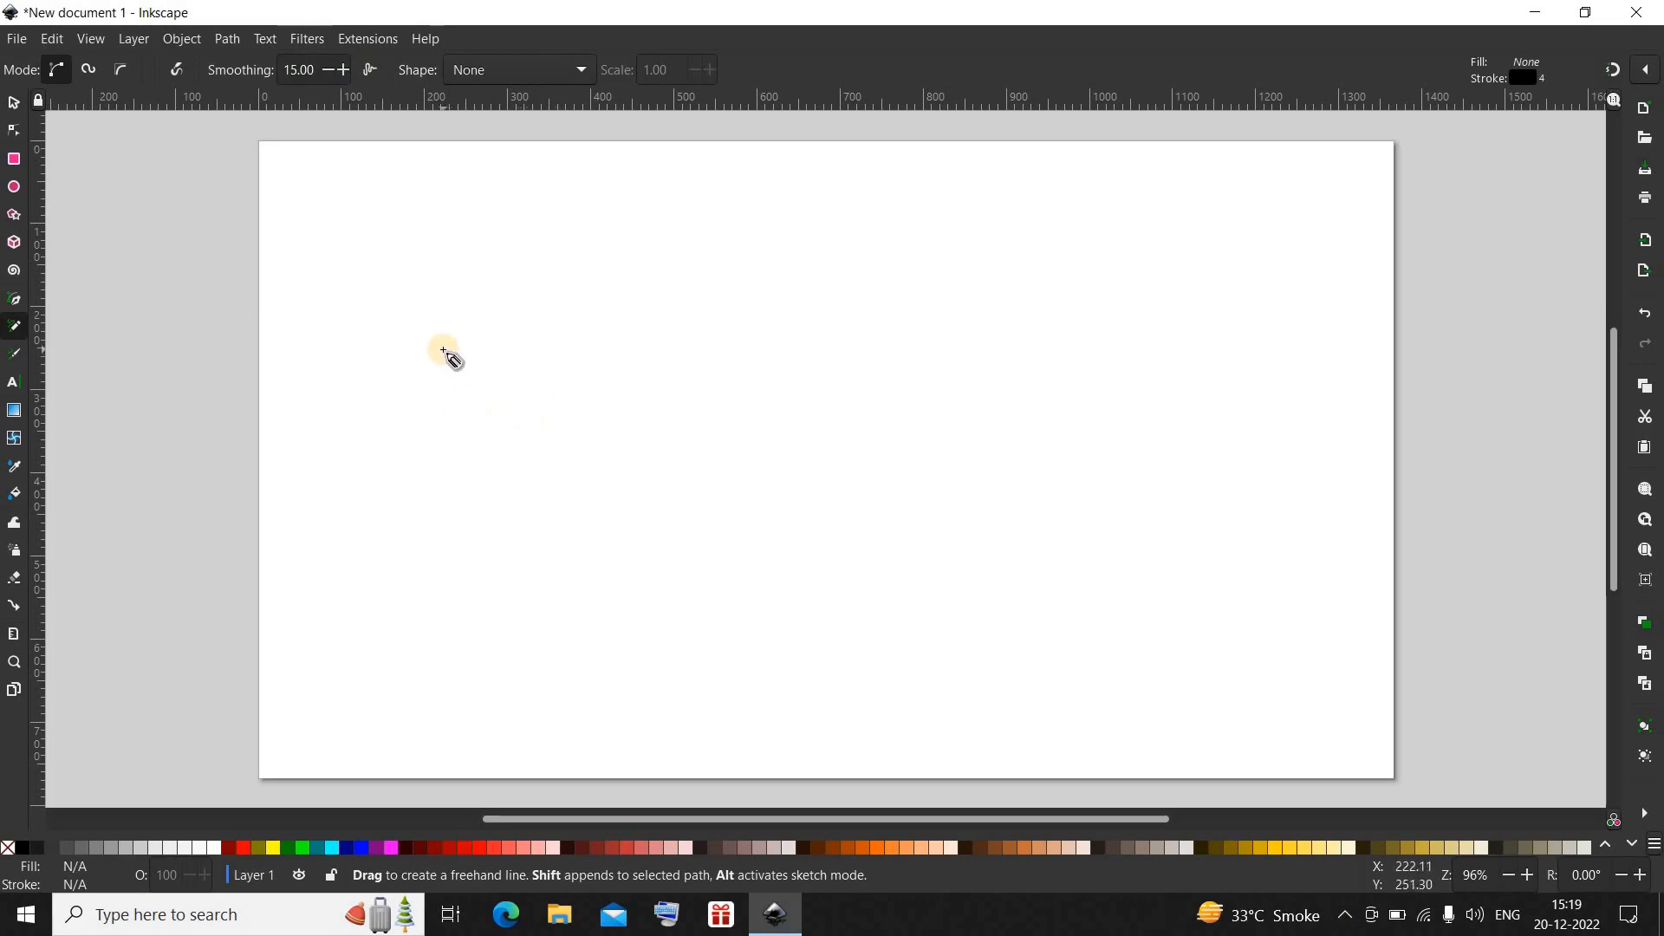
{"action": "left_click", "coordinate": [444, 350]}
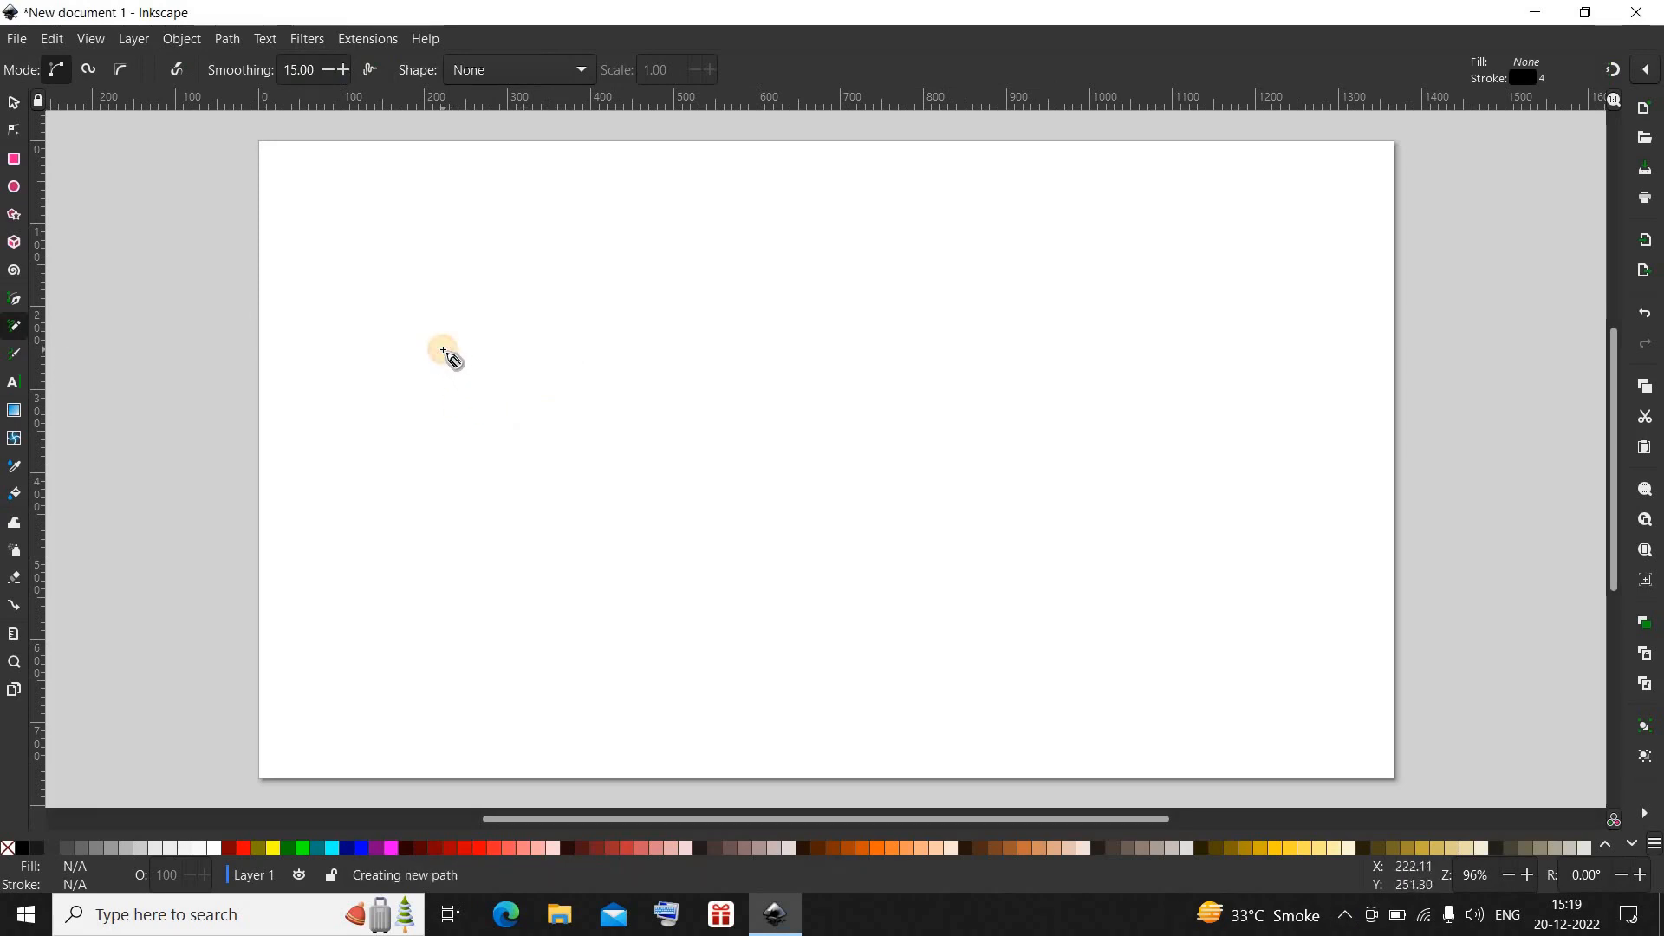
{"action": "left_click_drag", "start_coordinate": [444, 349], "coordinate": [544, 348]}
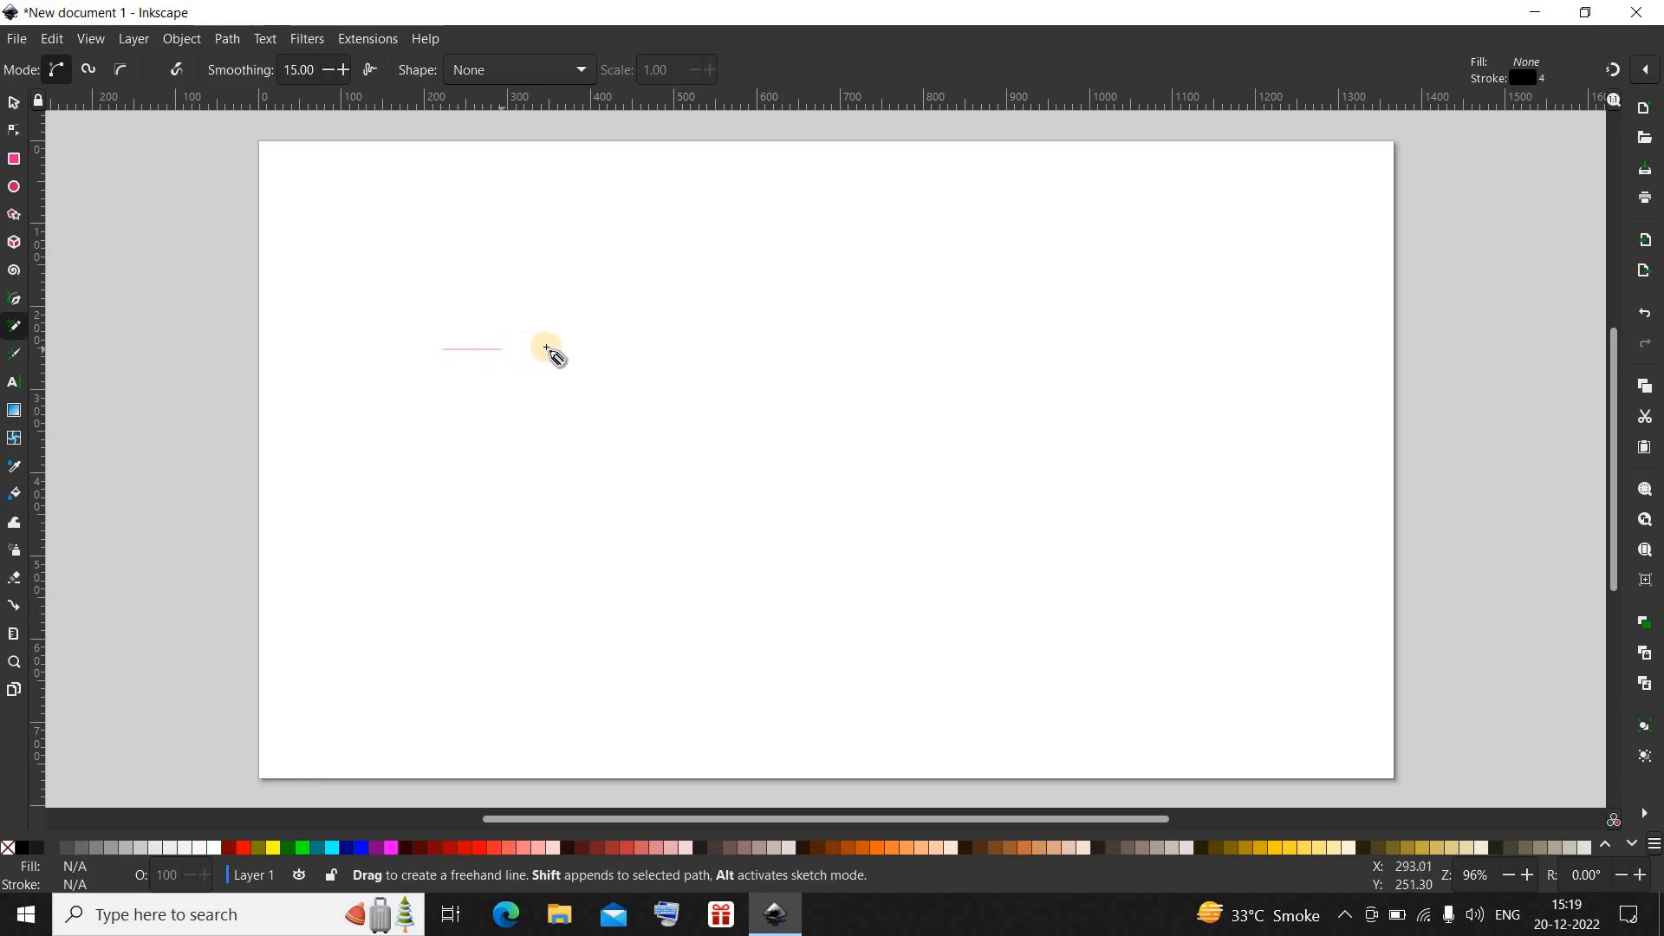
{"action": "left_click_drag", "start_coordinate": [546, 350], "coordinate": [732, 351]}
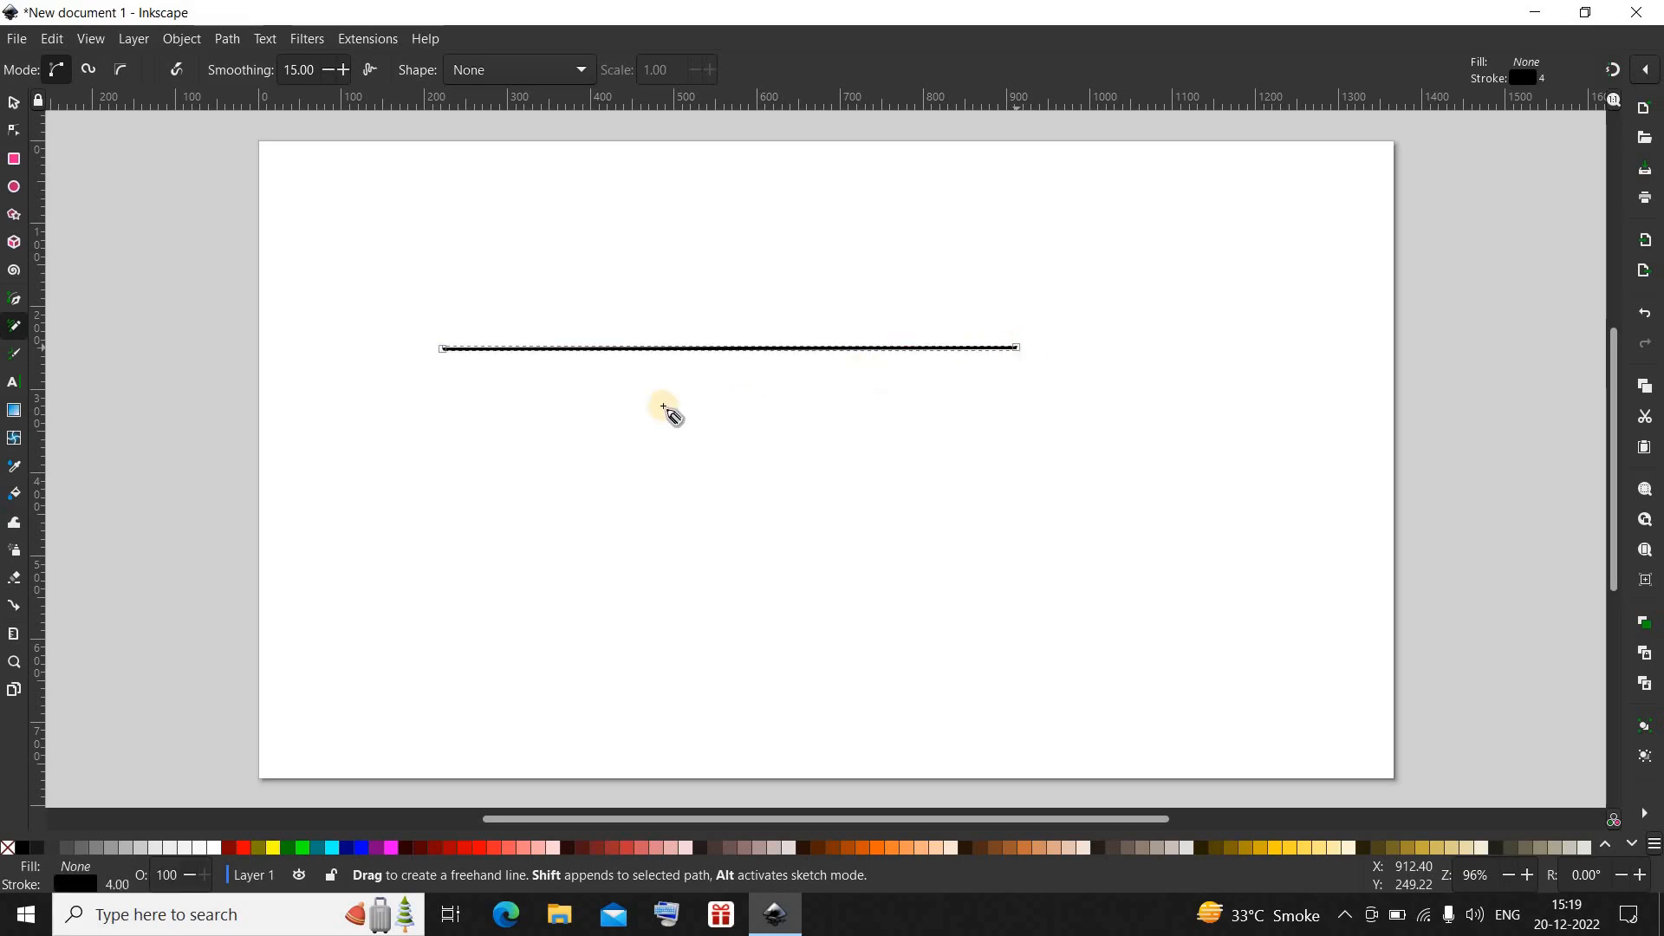
{"action": "mouse_move", "coordinate": [924, 391]}
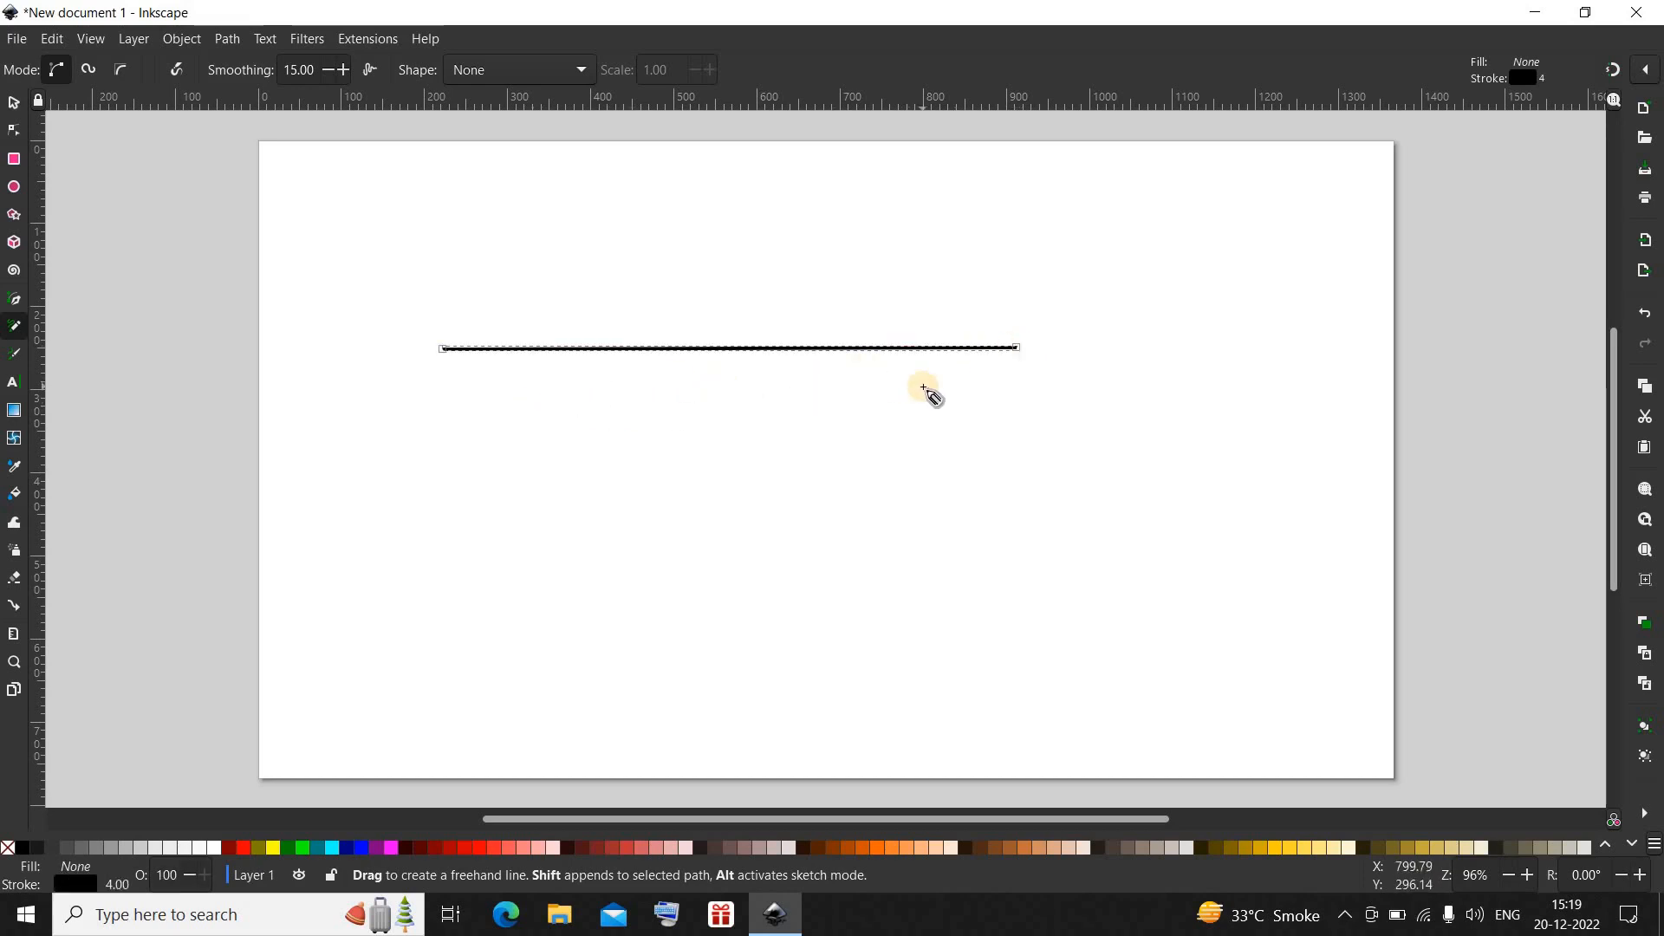
{"action": "mouse_move", "coordinate": [520, 483]}
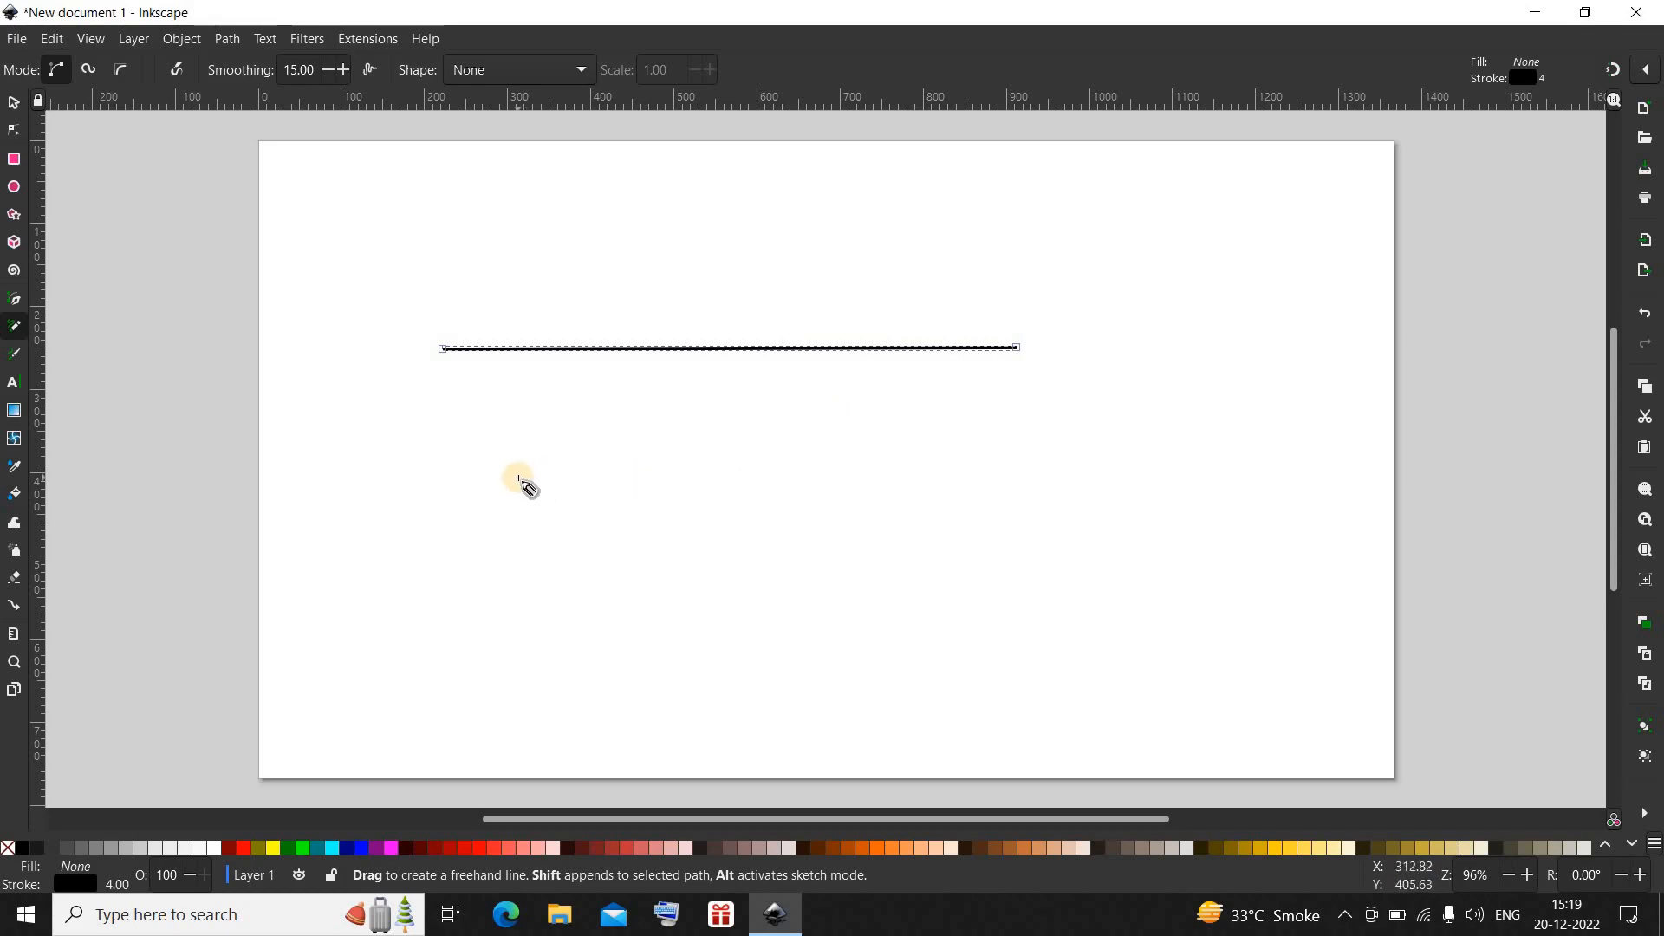
{"action": "mouse_move", "coordinate": [459, 434]}
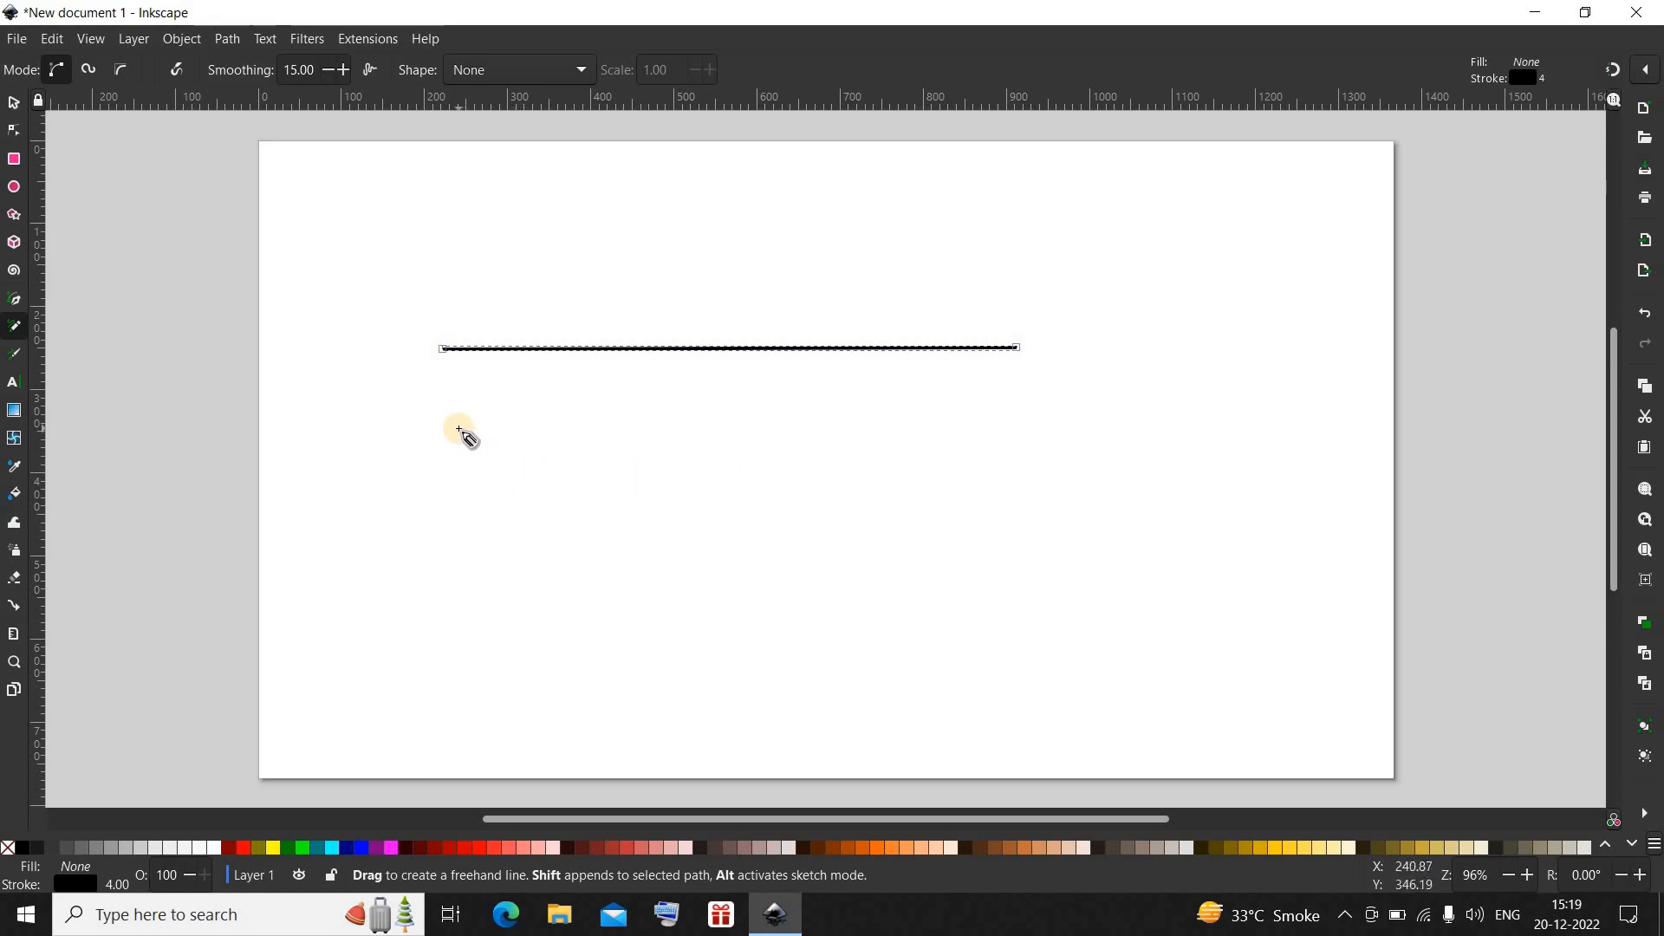
{"action": "mouse_move", "coordinate": [443, 382]}
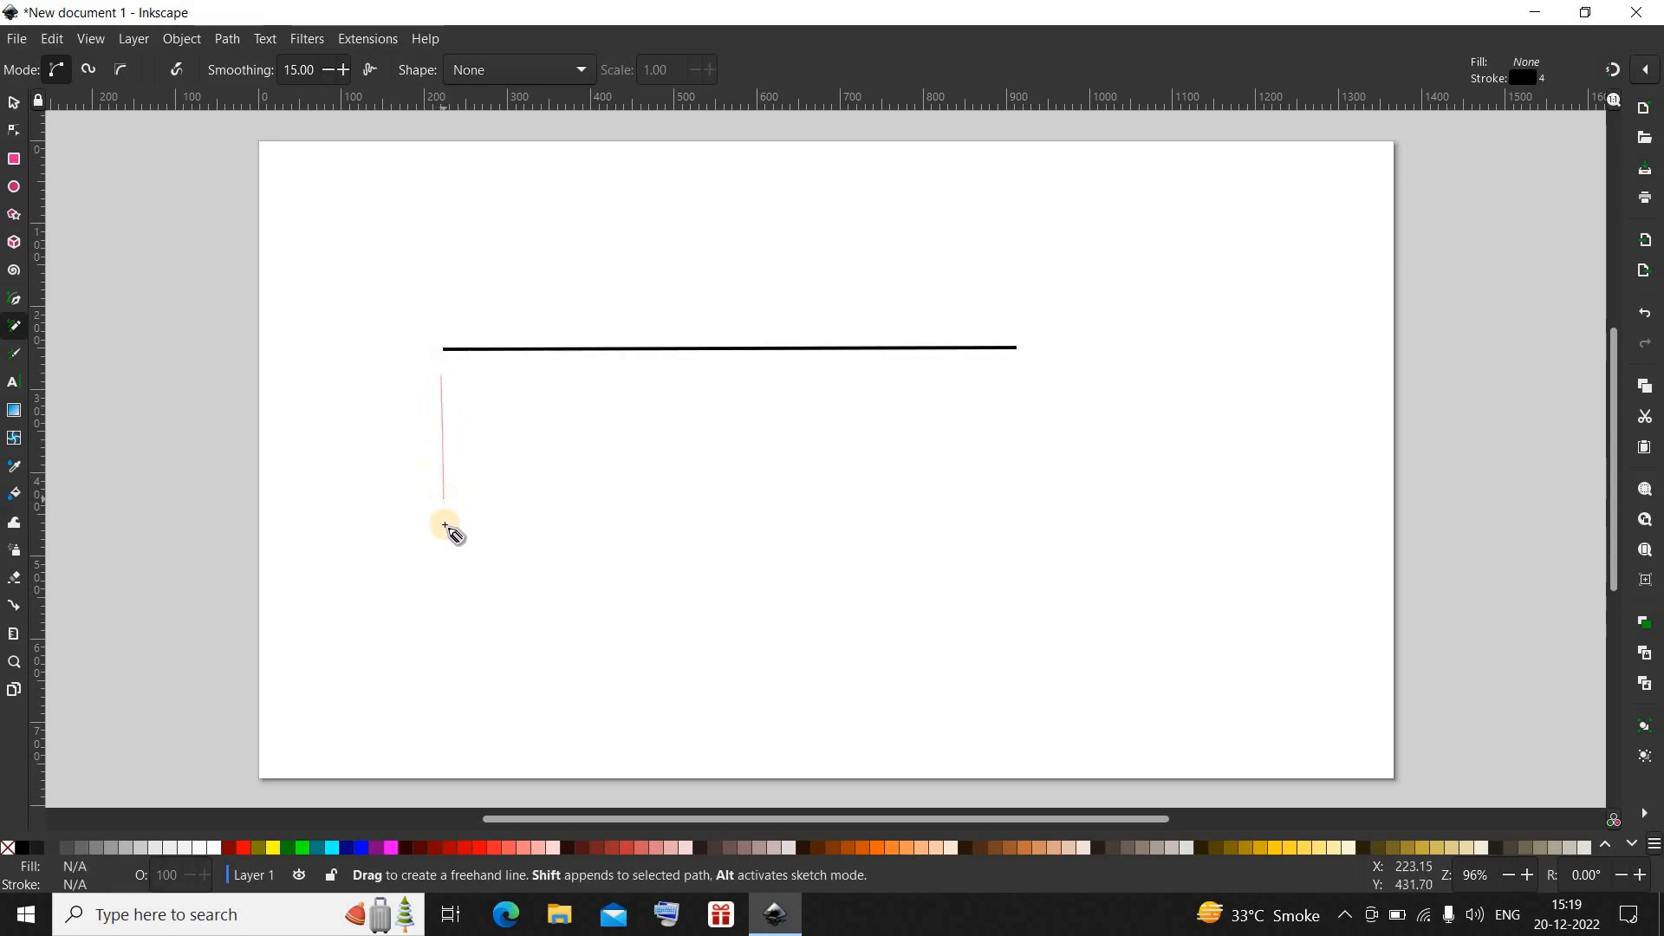
{"action": "mouse_move", "coordinate": [446, 668]}
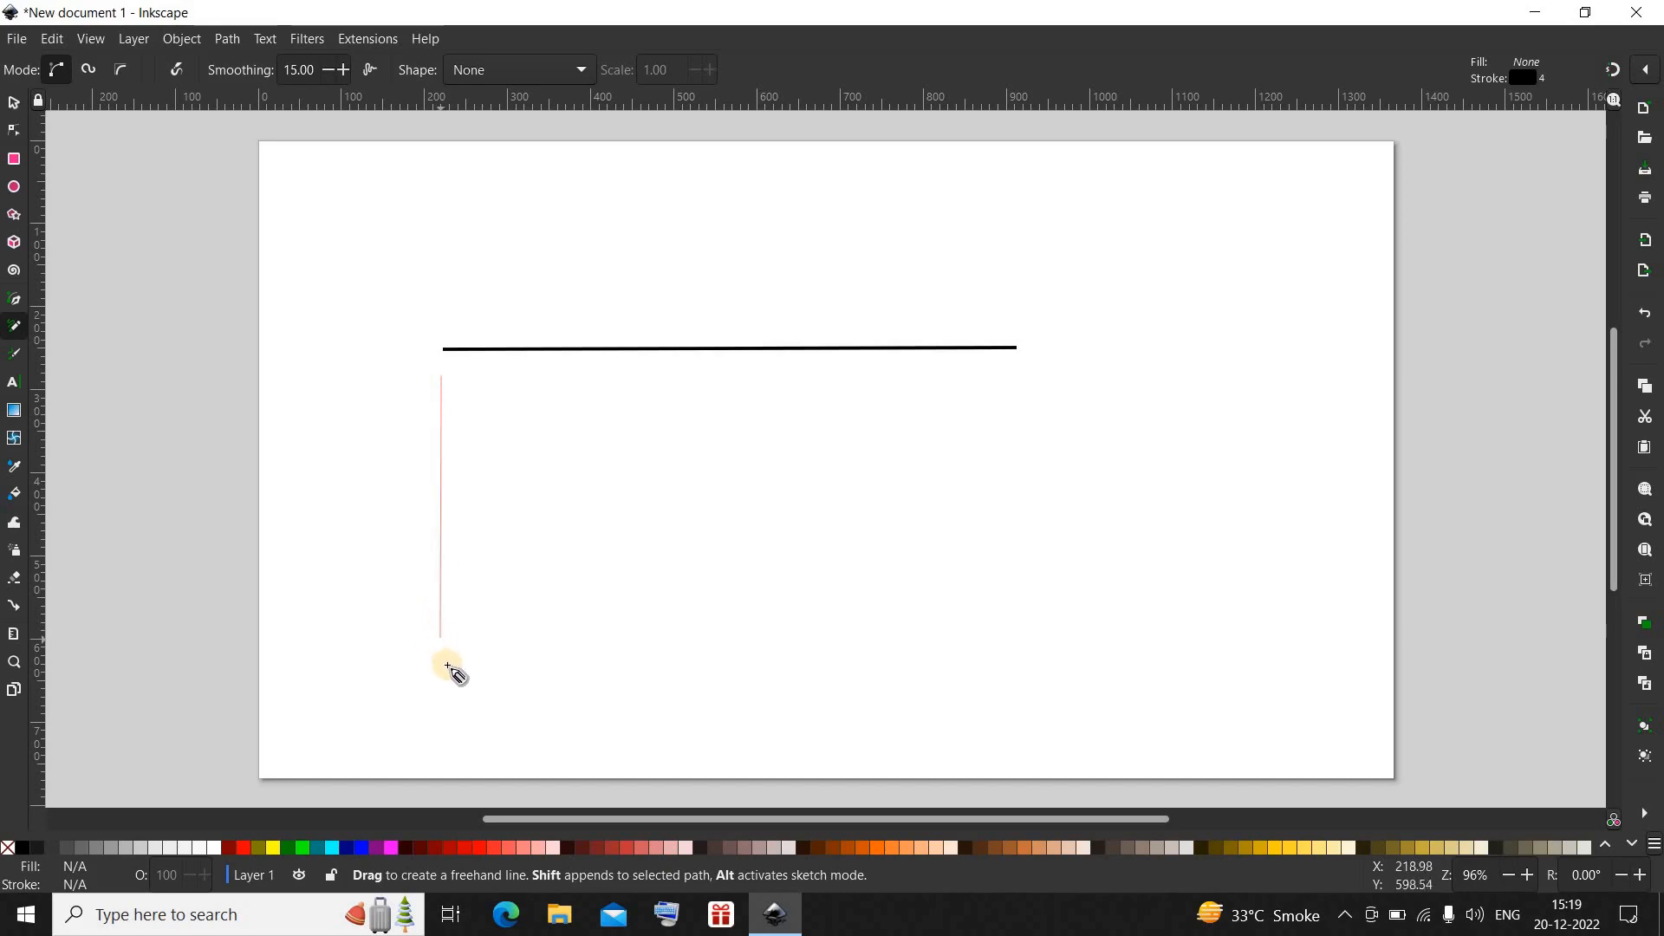
{"action": "mouse_move", "coordinate": [447, 686]}
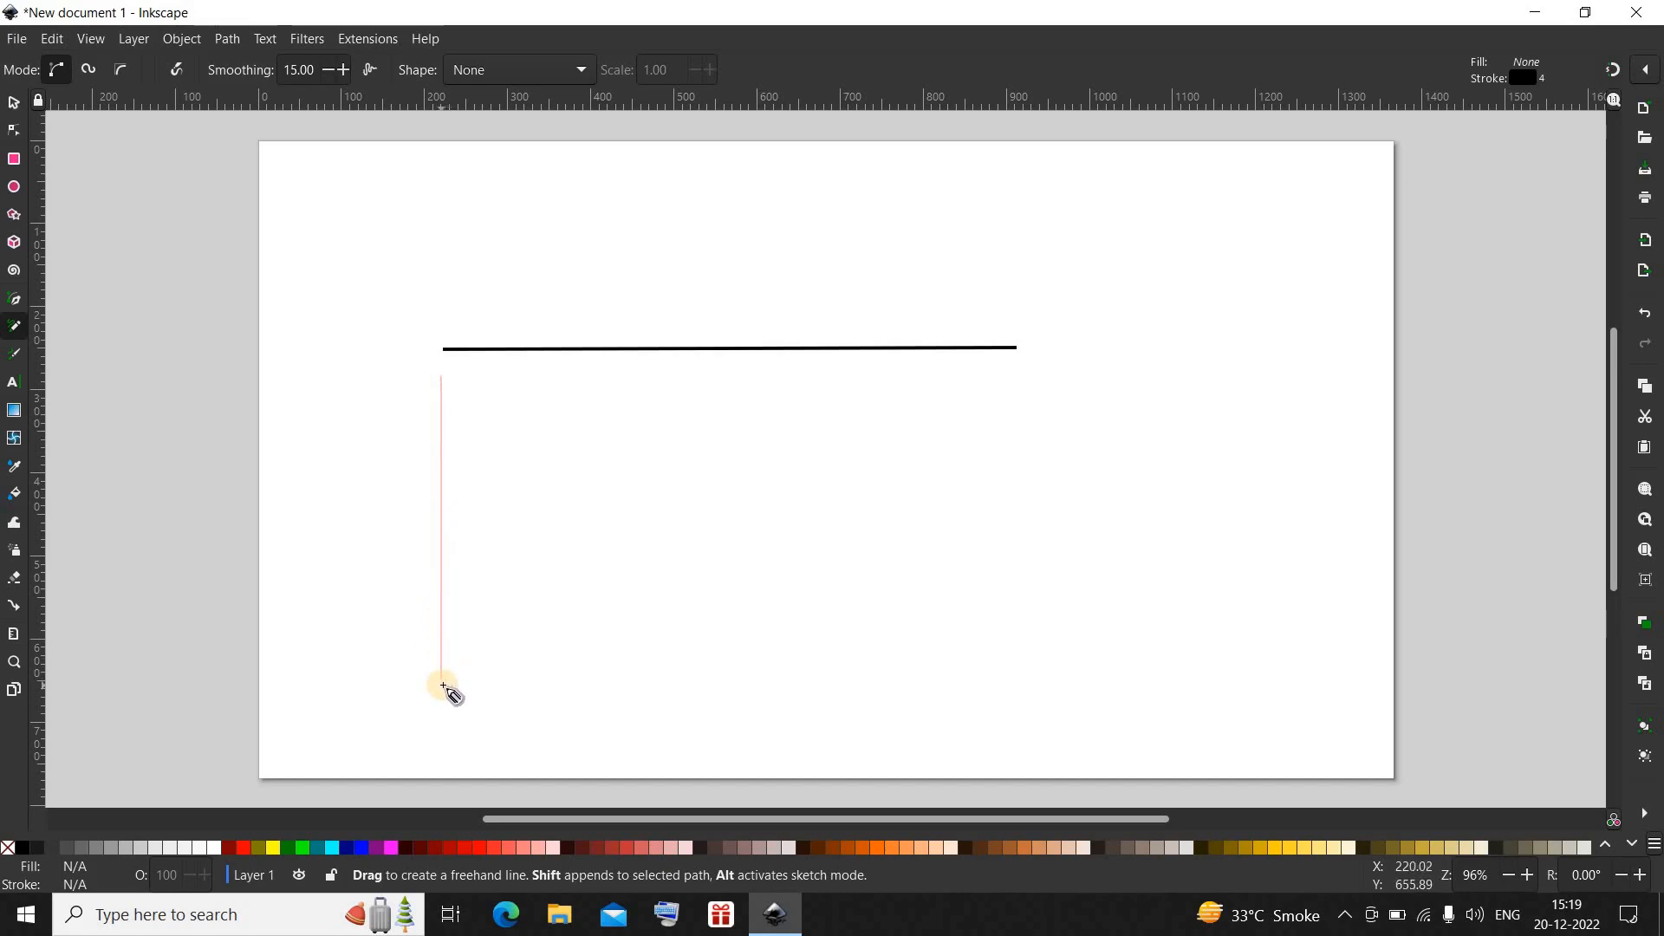
{"action": "mouse_move", "coordinate": [443, 687]}
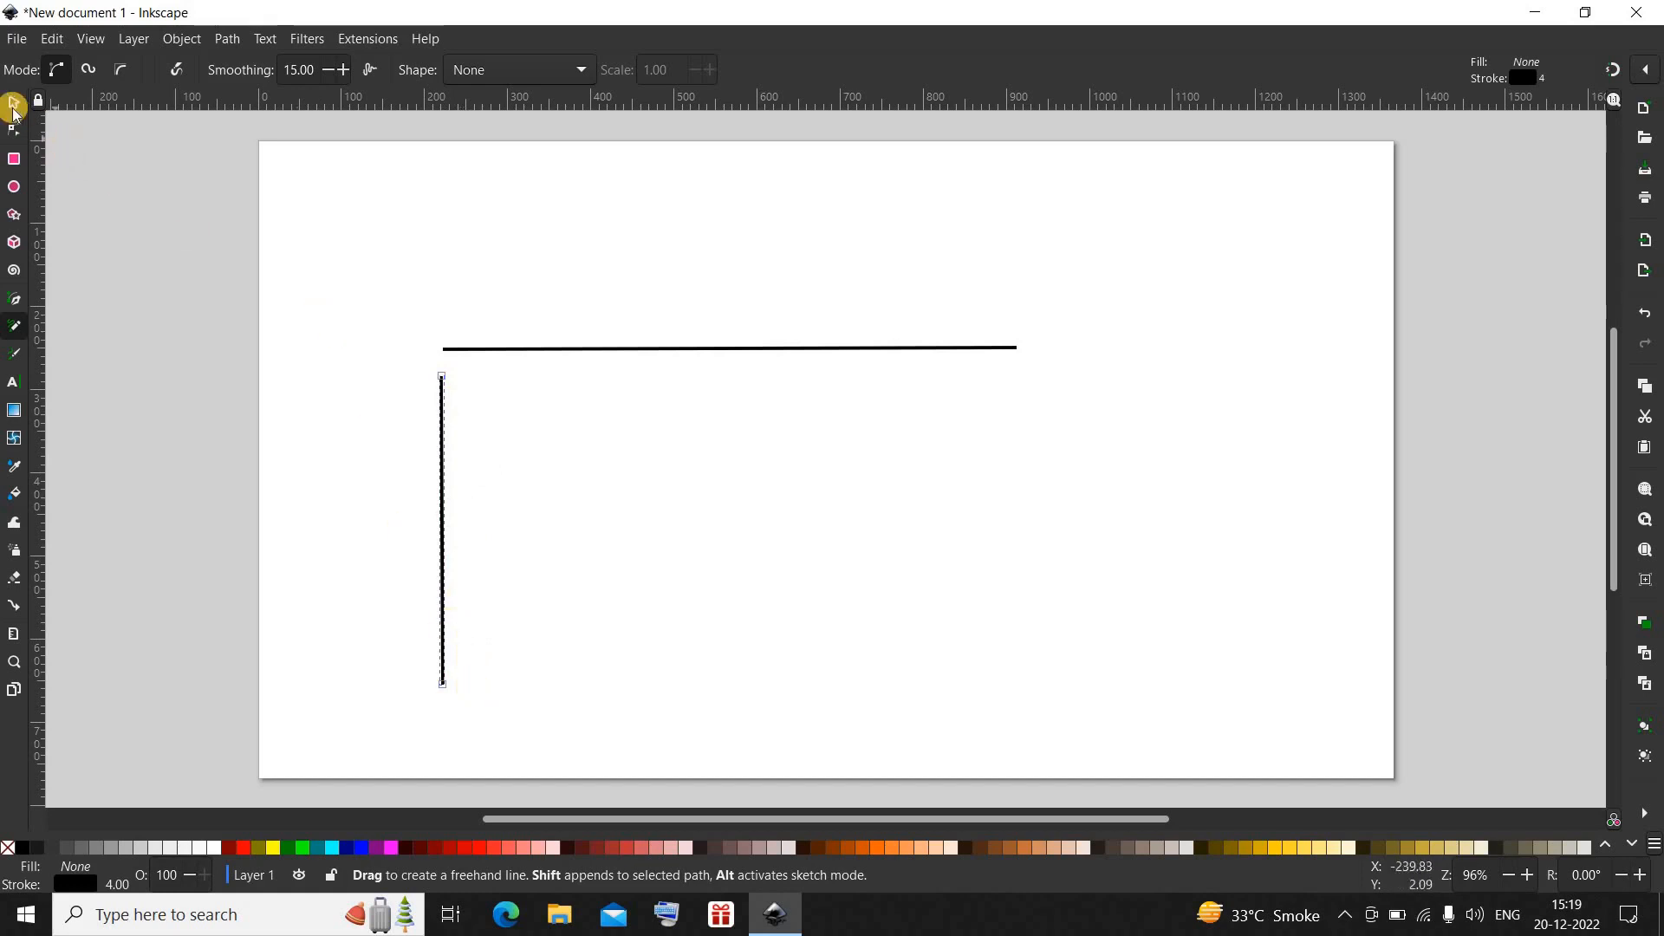
Step: Switch to the Selector tool and deselect the vertical line by clicking empty canvas
{"action": "left_click", "coordinate": [14, 102]}
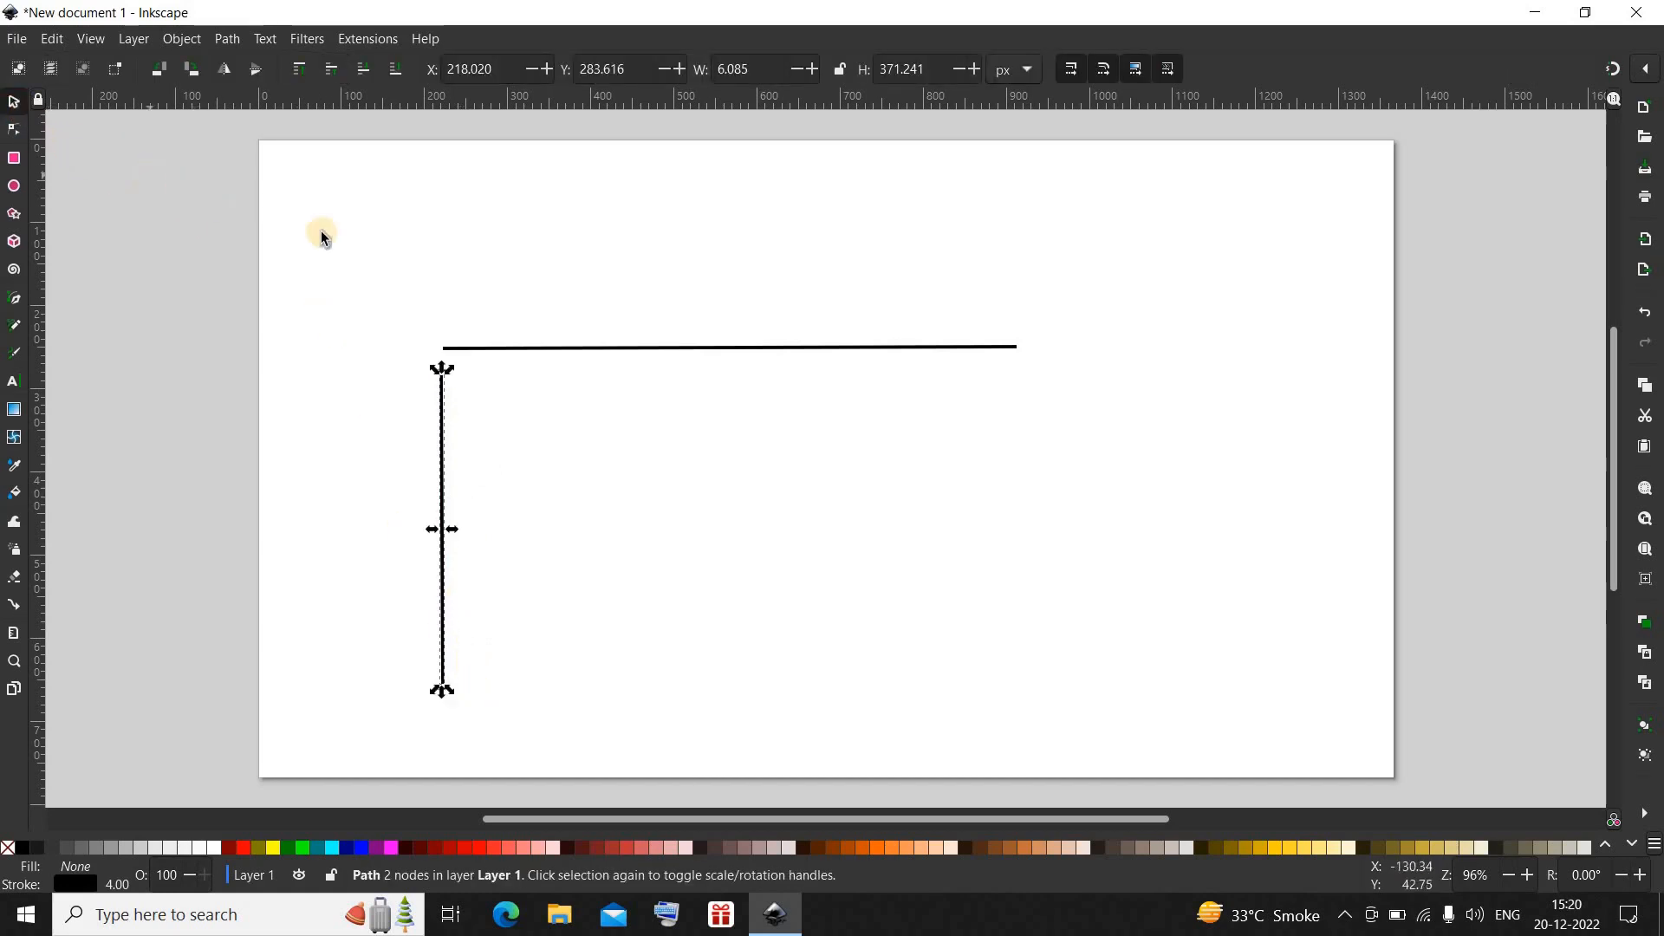
{"action": "left_click", "coordinate": [670, 492]}
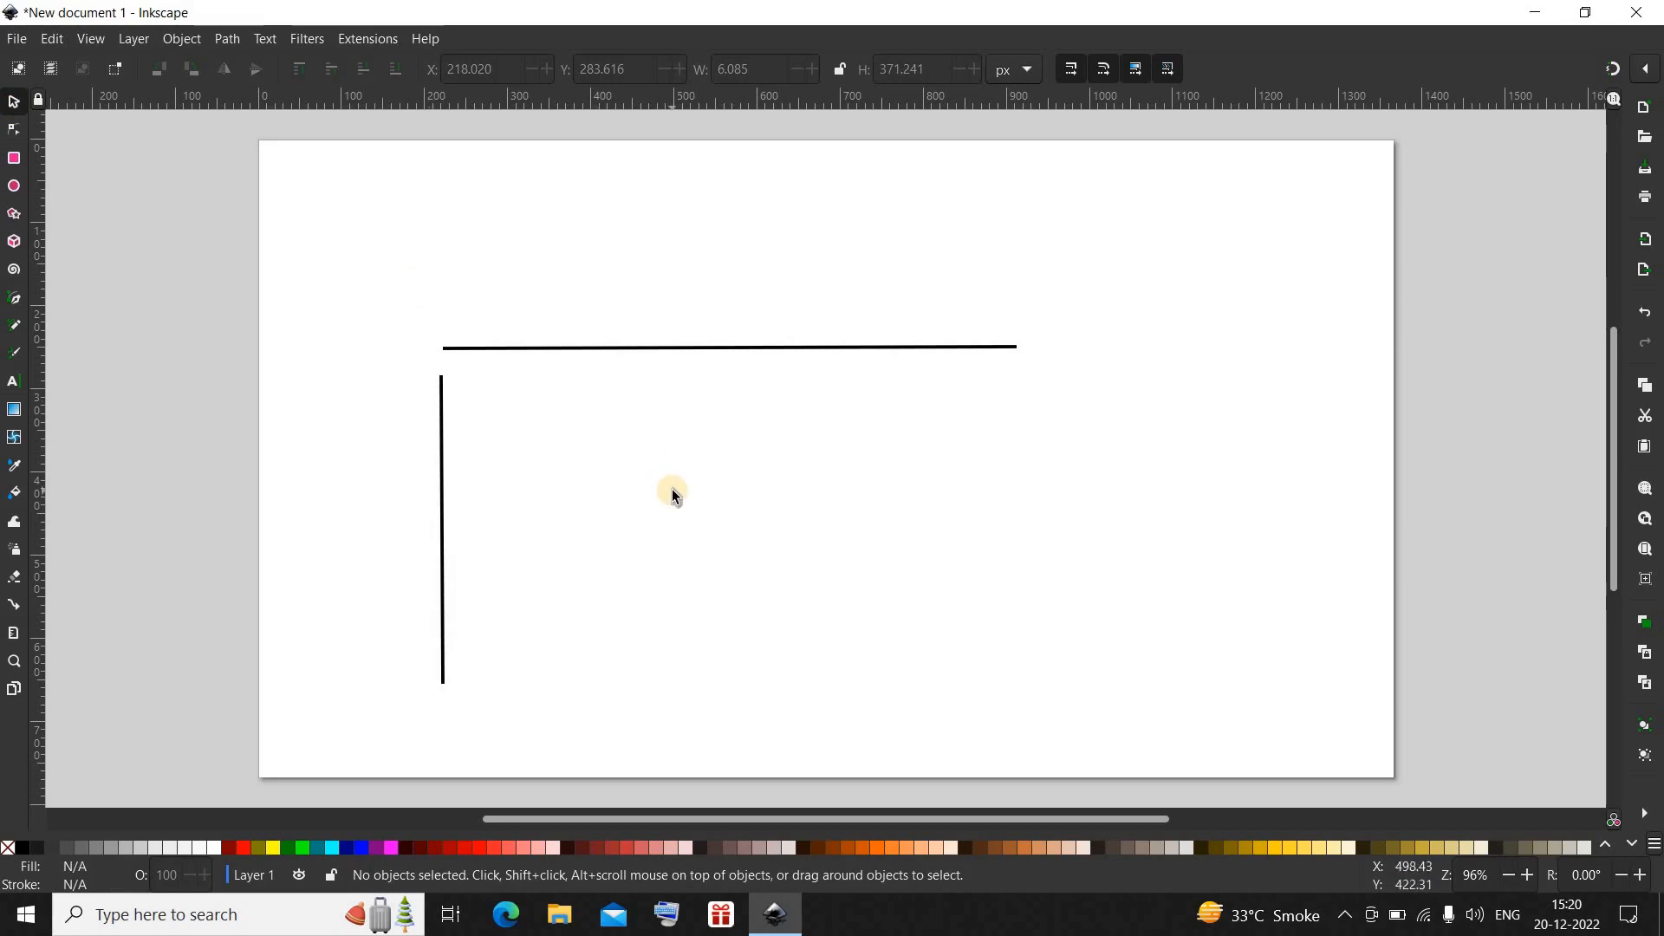
{"action": "mouse_move", "coordinate": [788, 490]}
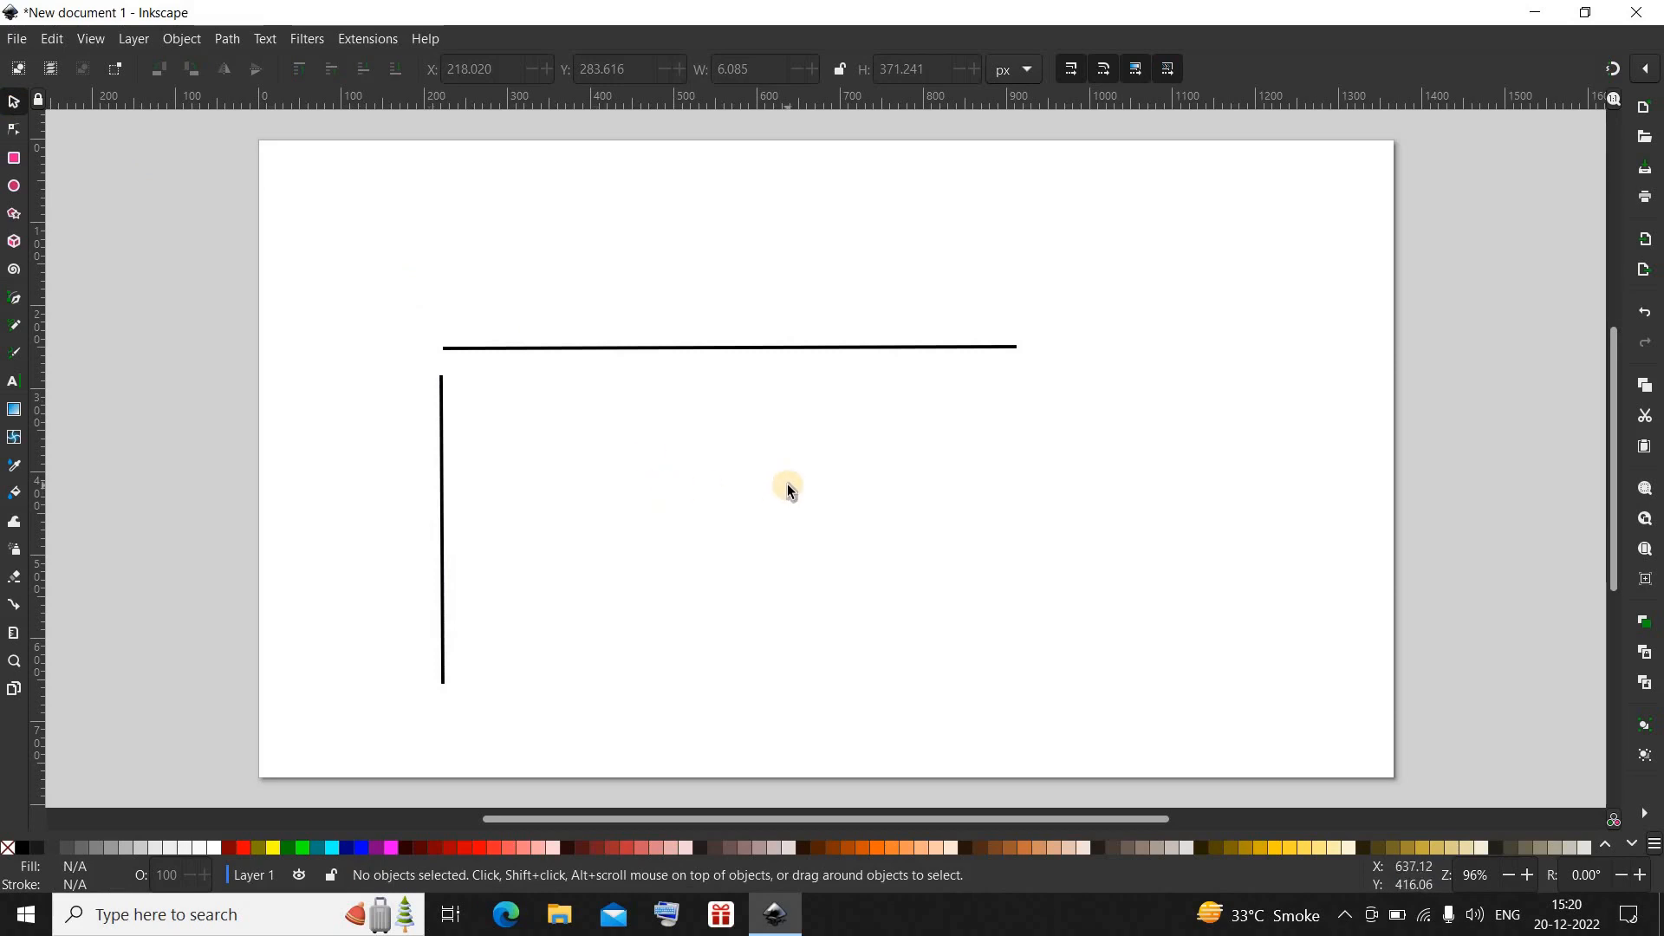